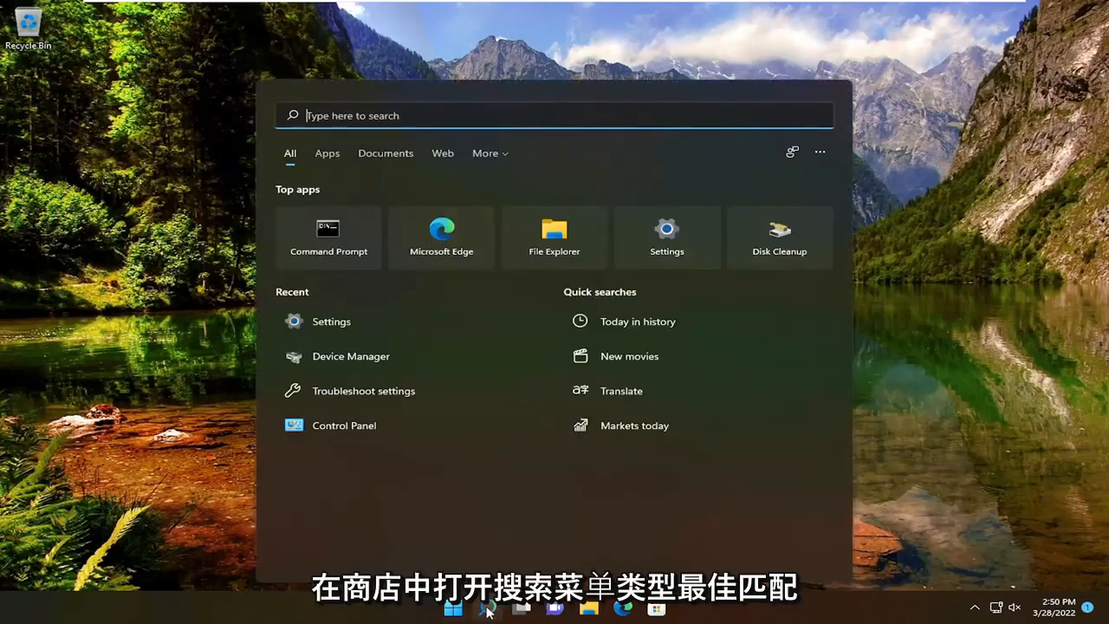
Step: Search Windows for "store" to find Microsoft Store
{"action": "type", "text": "store"}
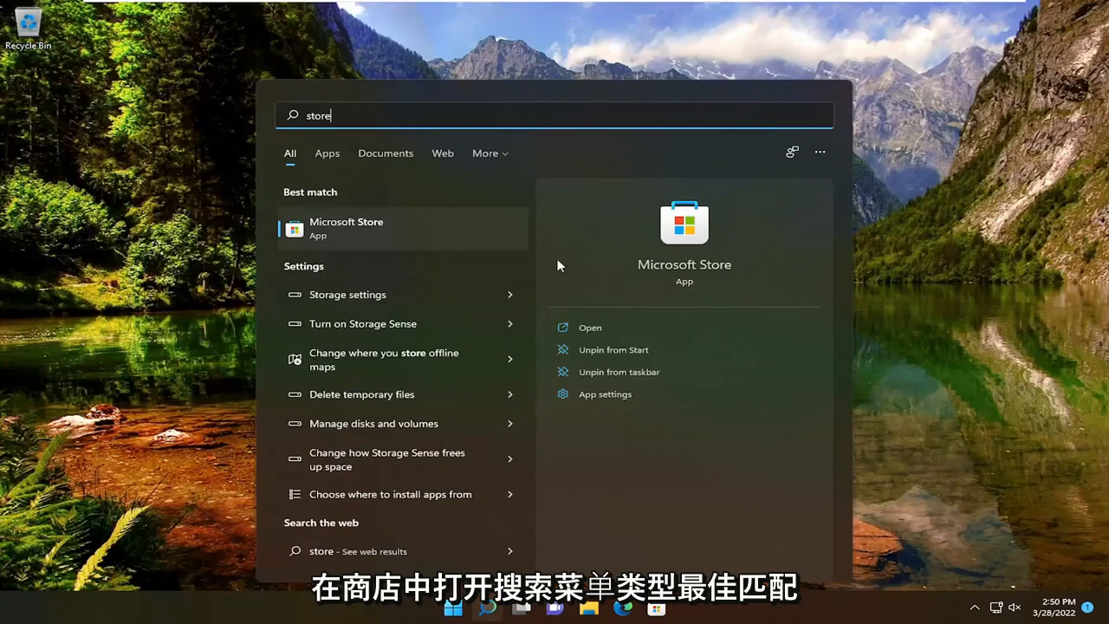
{"action": "mouse_move", "coordinate": [355, 228]}
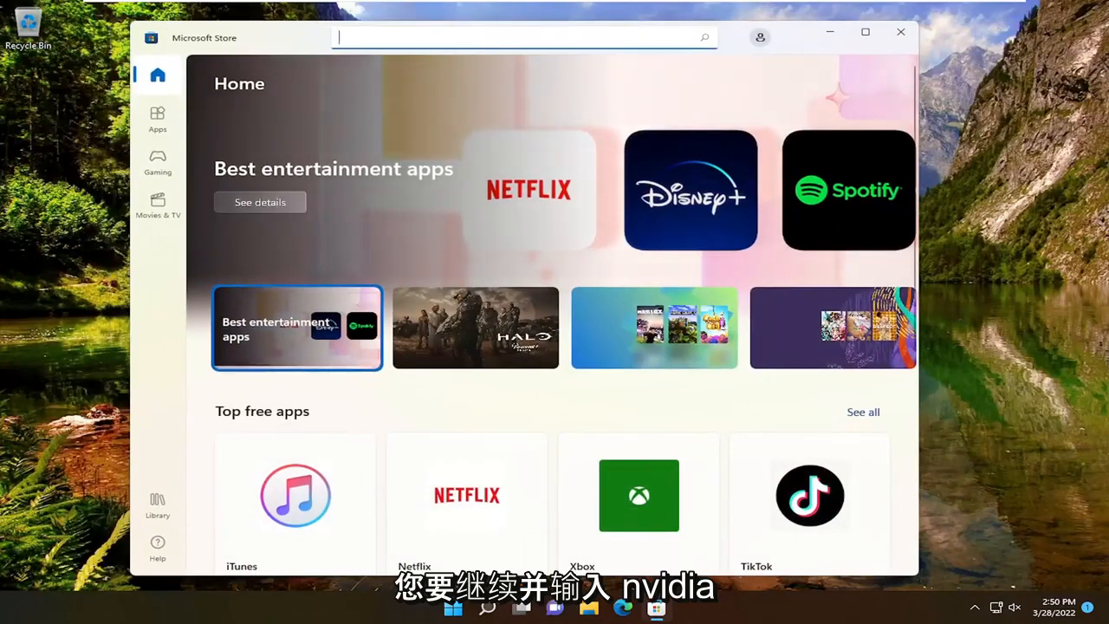
Step: Type "nvidia control panel" into the Microsoft Store search bar
{"action": "type", "text": "nvidia control"}
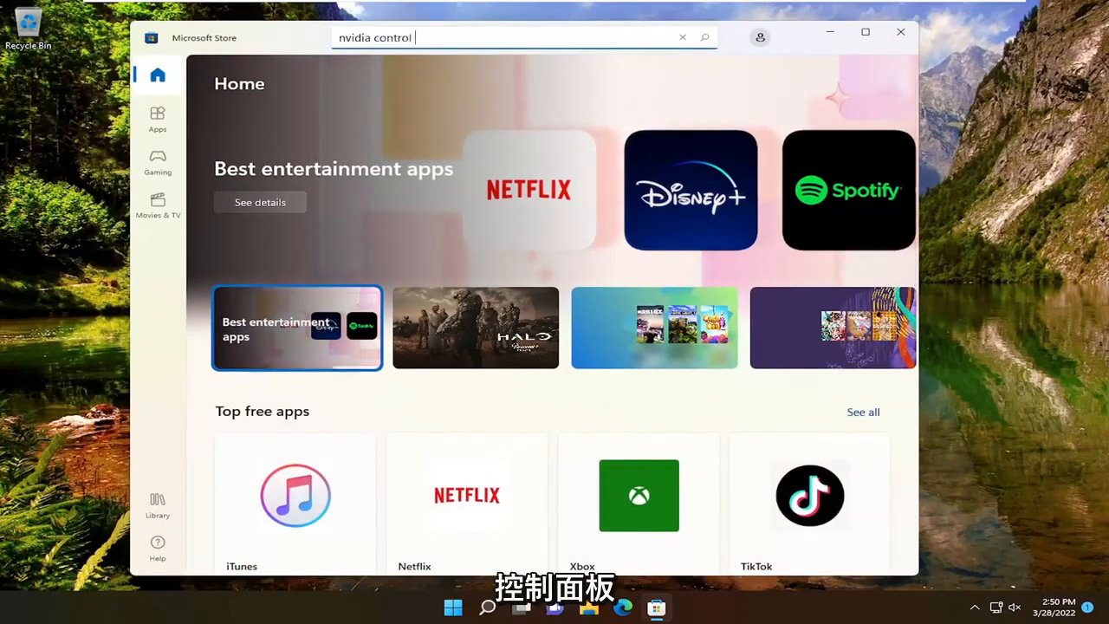
{"action": "type", "text": "panel"}
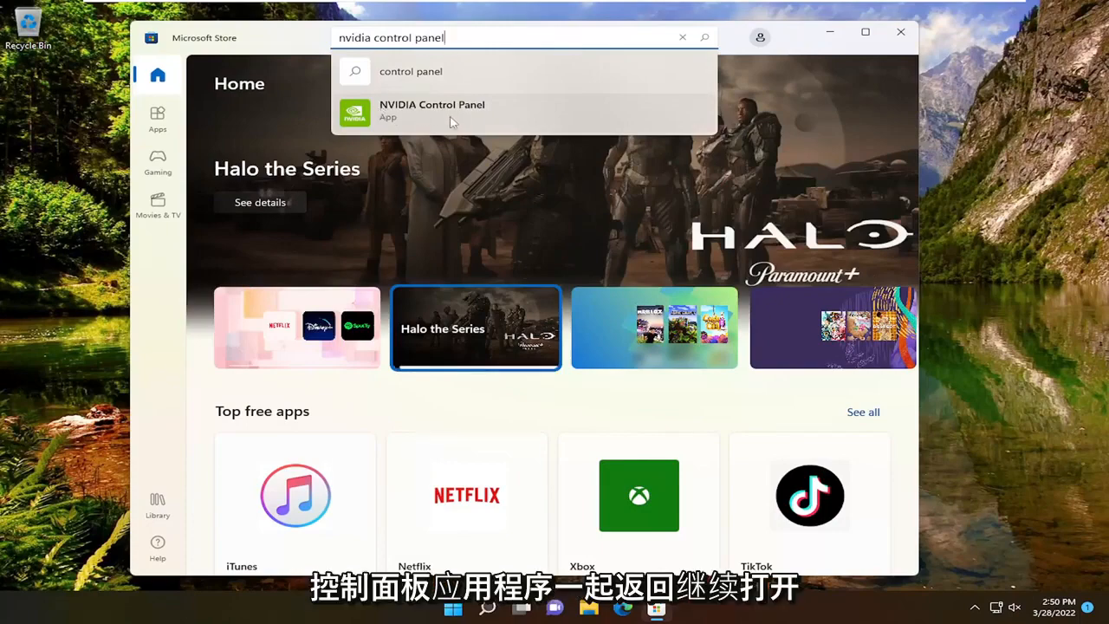
Step: Open the NVIDIA Control Panel page and install it with Get until Open appears
{"action": "left_click", "coordinate": [432, 110]}
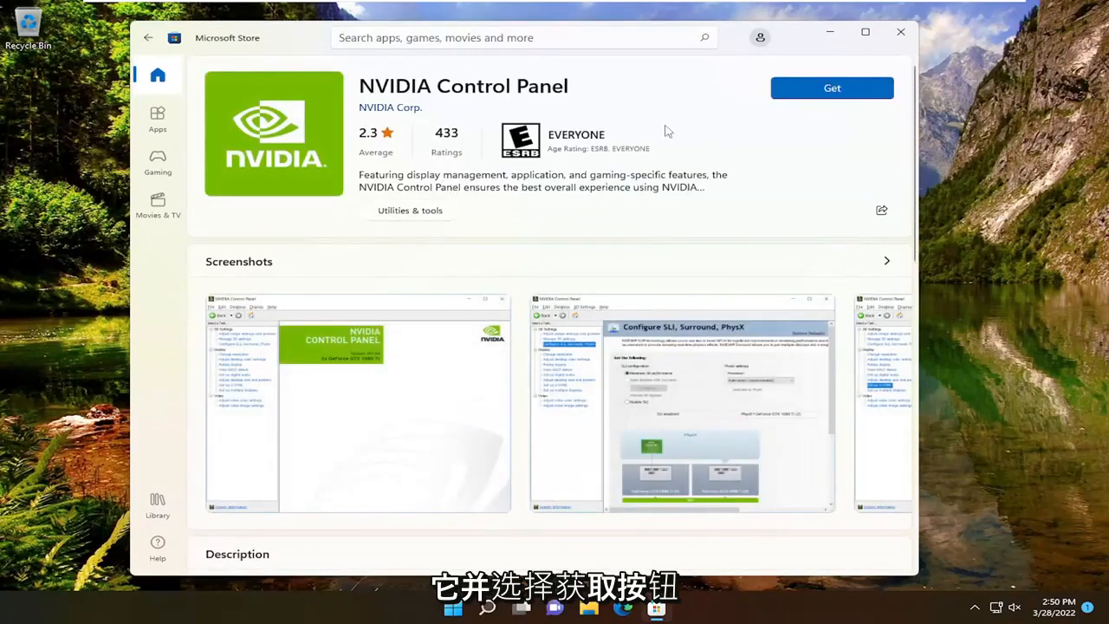
{"action": "left_click", "coordinate": [831, 88]}
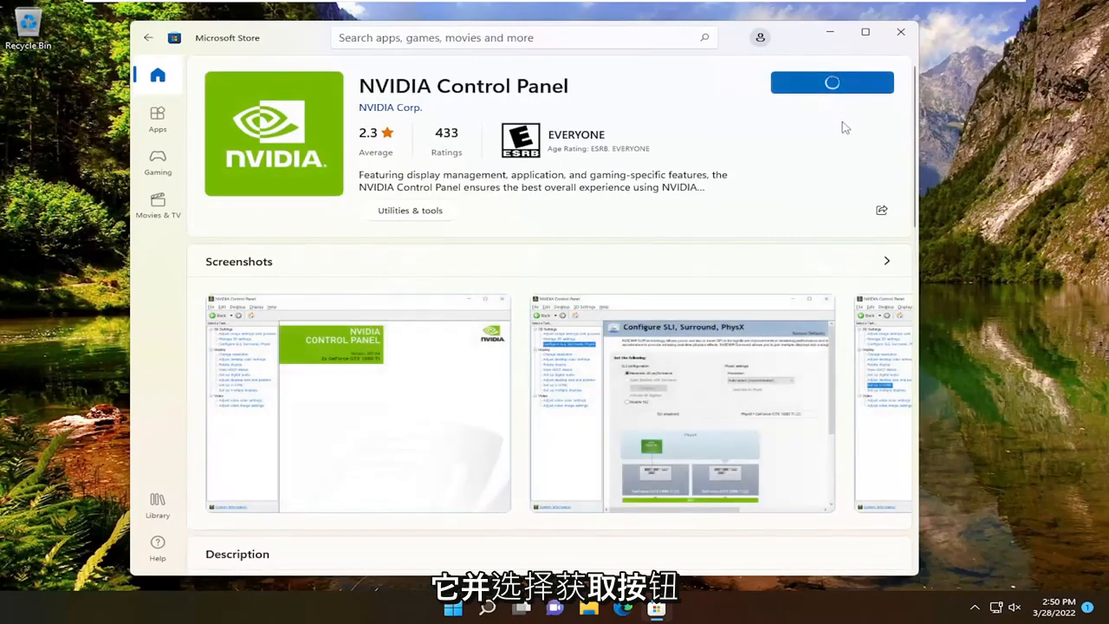
{"action": "left_click", "coordinate": [831, 82]}
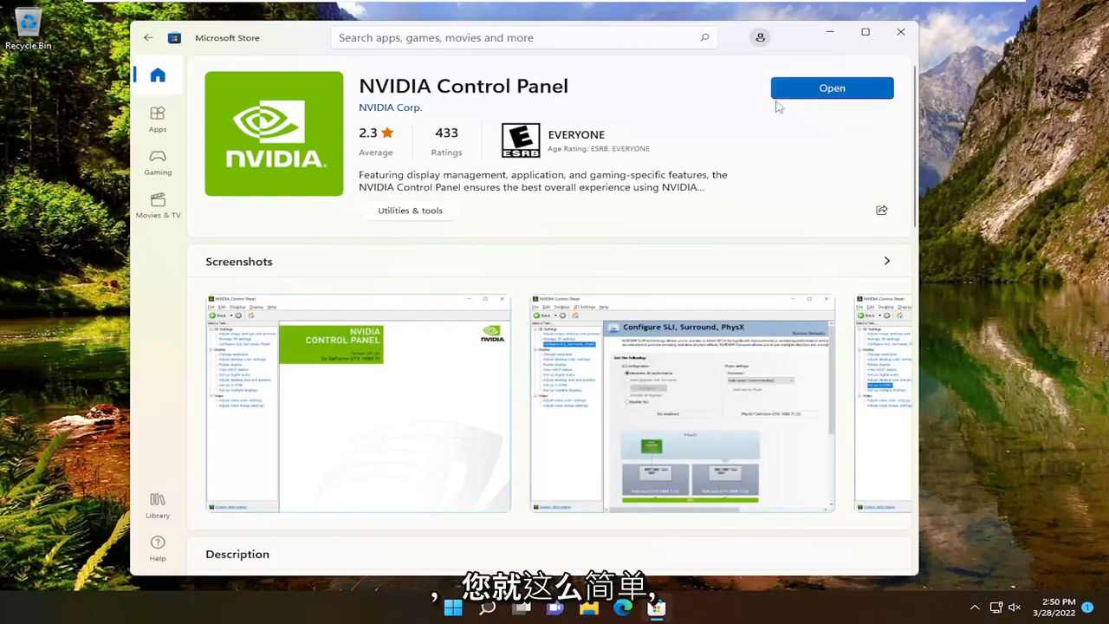
{"action": "mouse_move", "coordinate": [822, 128]}
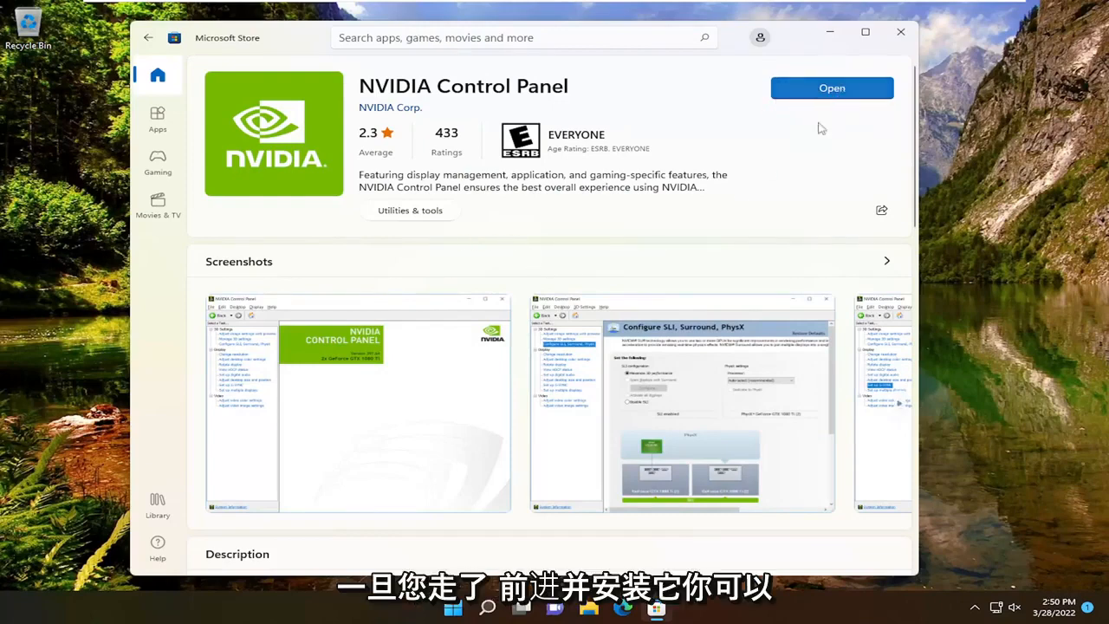
{"action": "scroll", "scroll_direction": "down", "scroll_amount": 3}
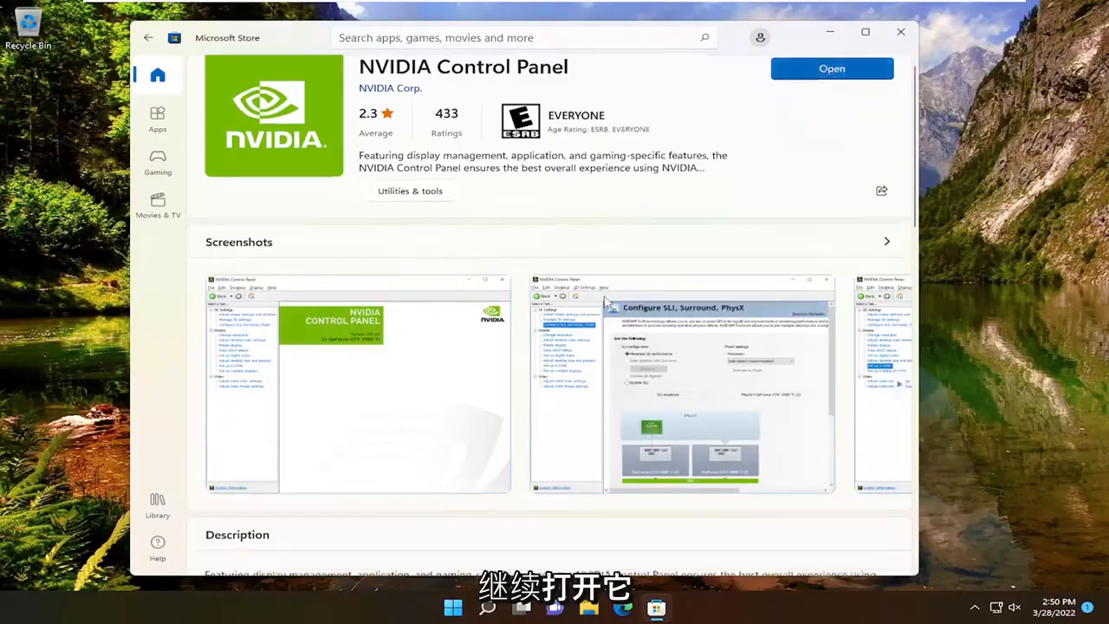